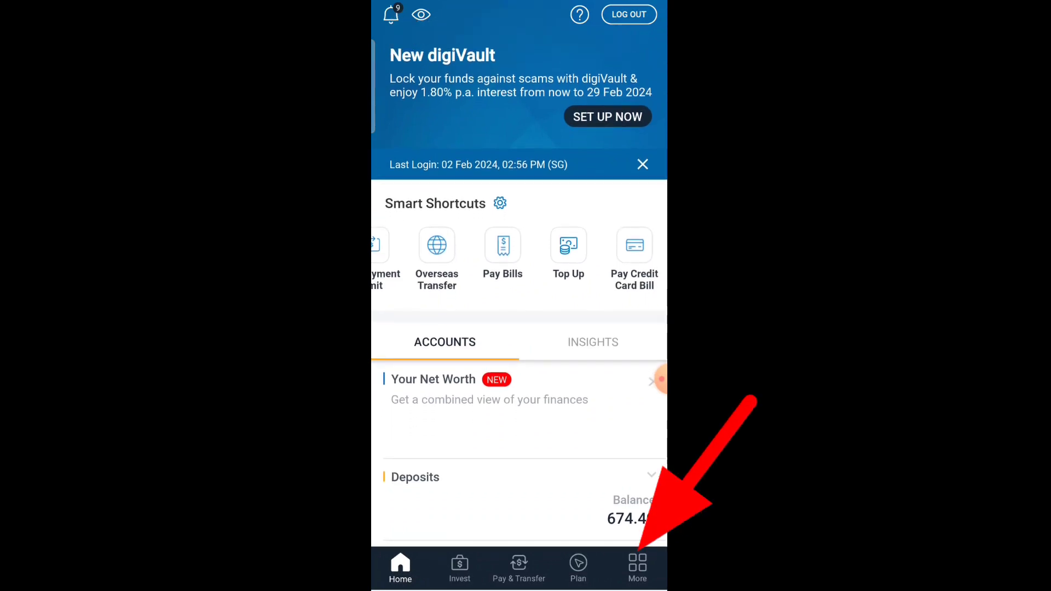
- Go to the More menu and scroll down to the Your Profile section
left_click(518, 567)
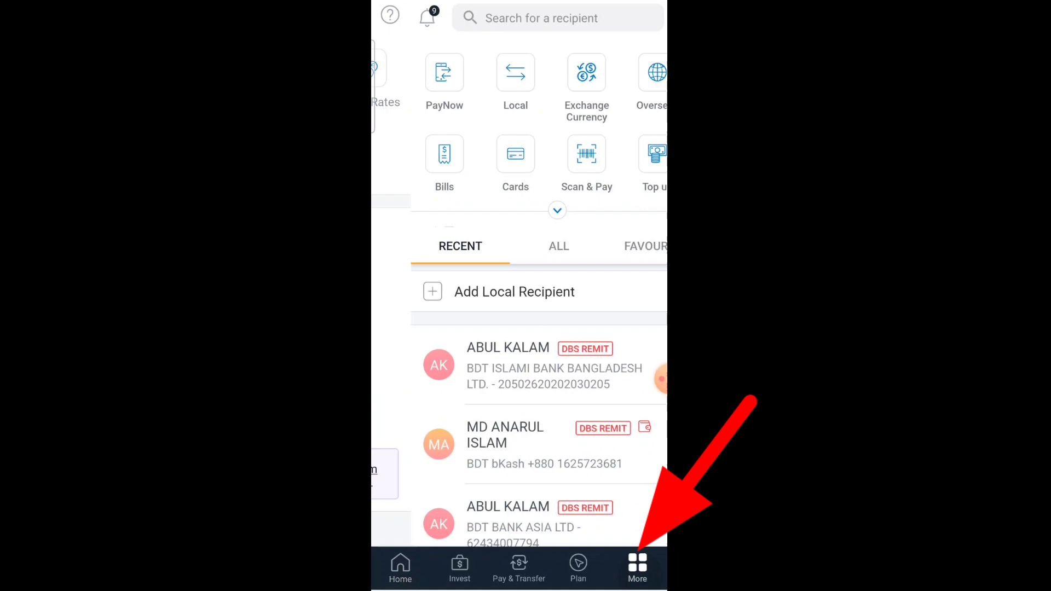
left_click(636, 568)
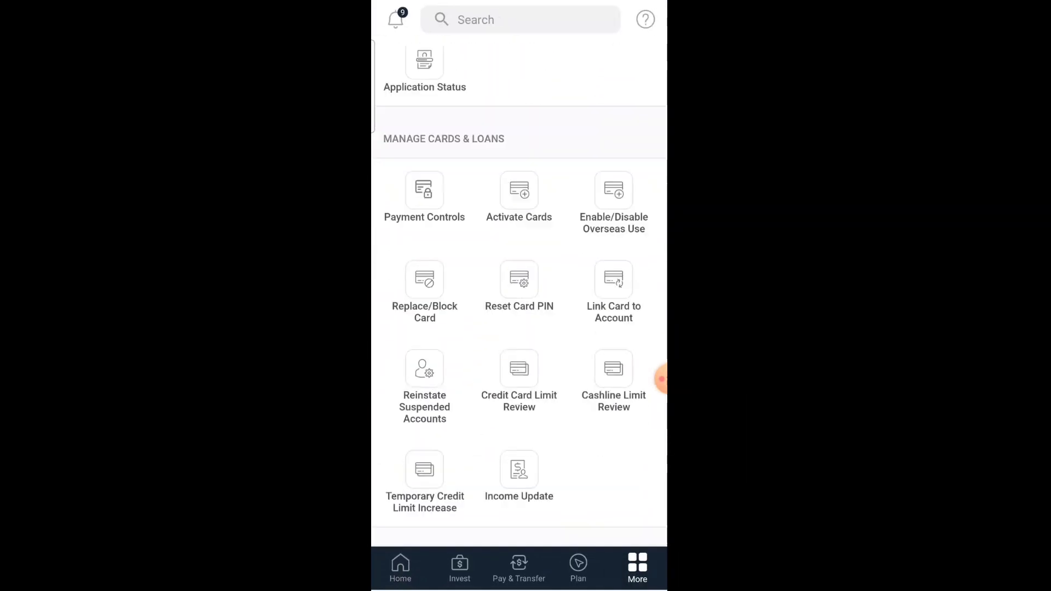
scroll("down", 3)
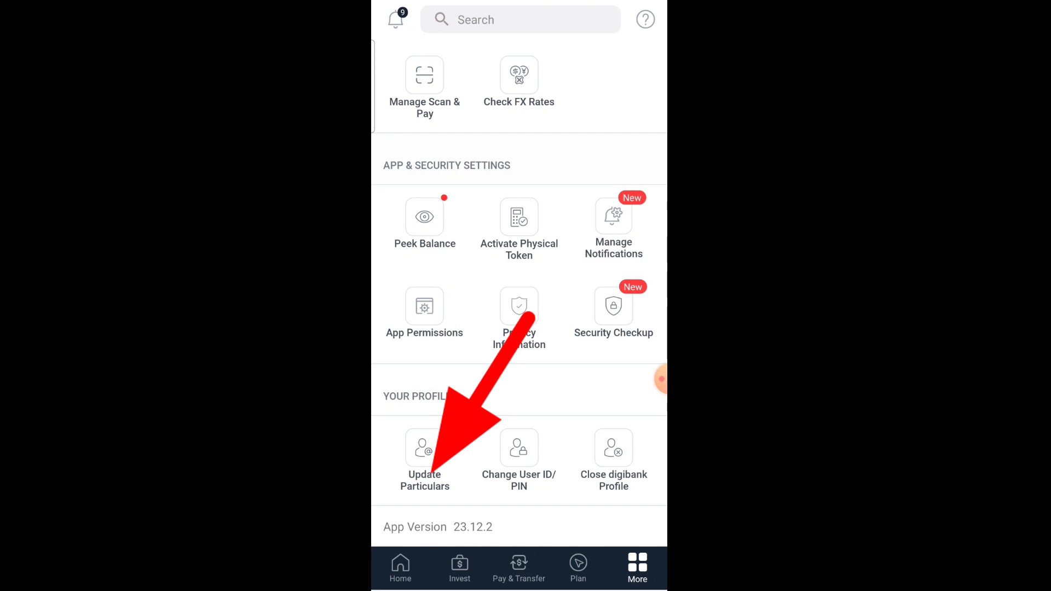
- Choose Update Particulars, then Address Details, reaching the Important Notes page
left_click(425, 455)
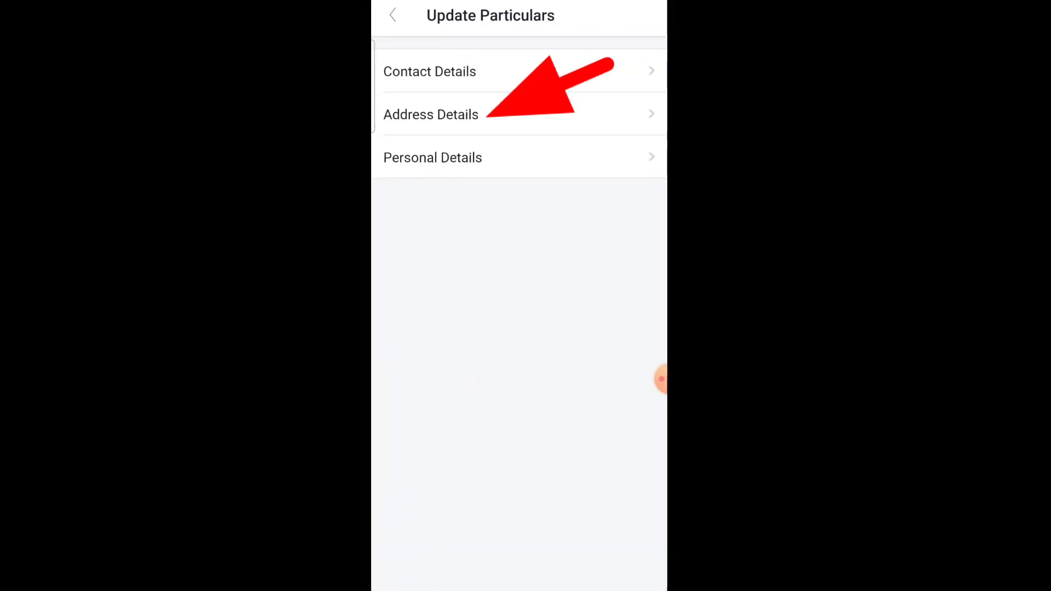
left_click(432, 114)
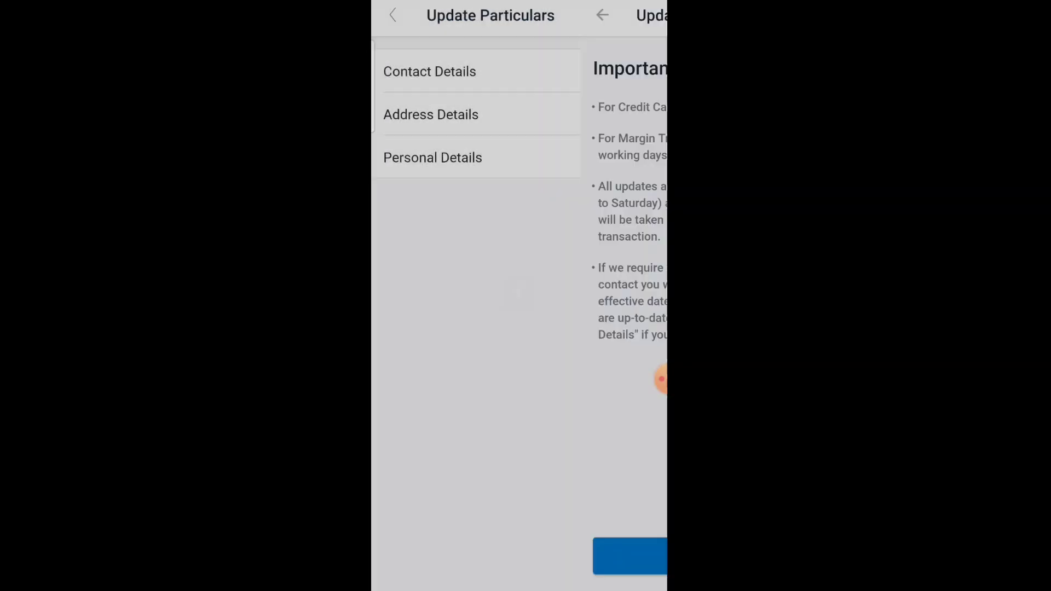
left_click(430, 114)
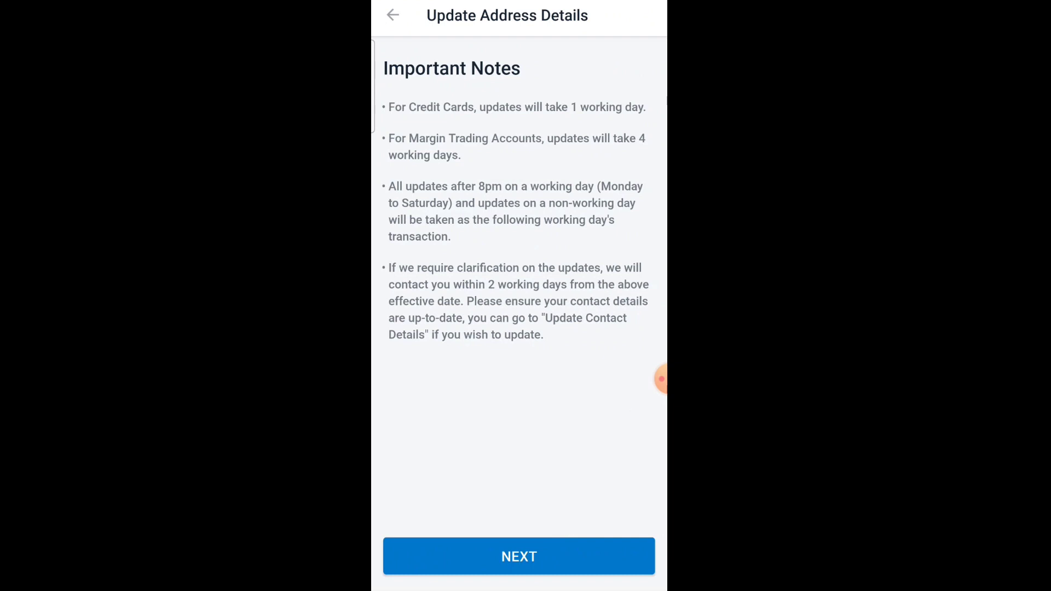
- Continue past Important Notes and choose UPDATE under Residential Address
left_click(518, 556)
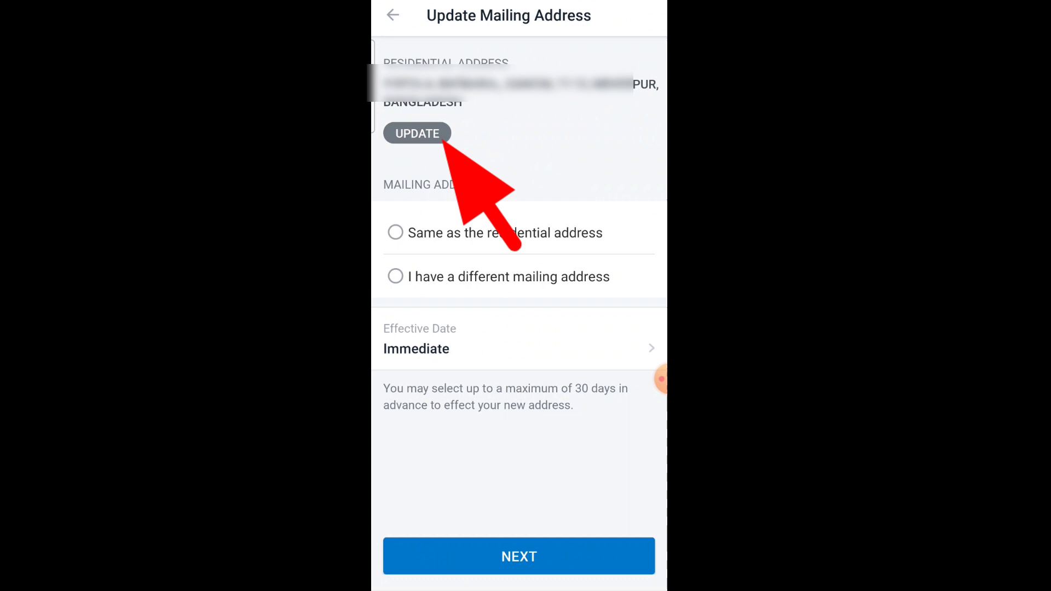
left_click(416, 133)
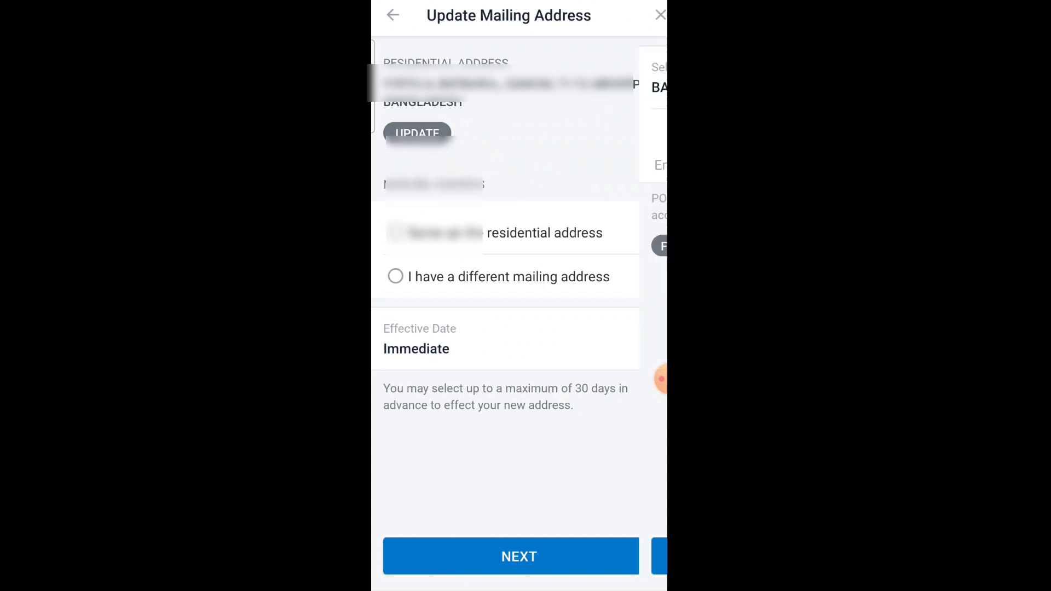
left_click(416, 134)
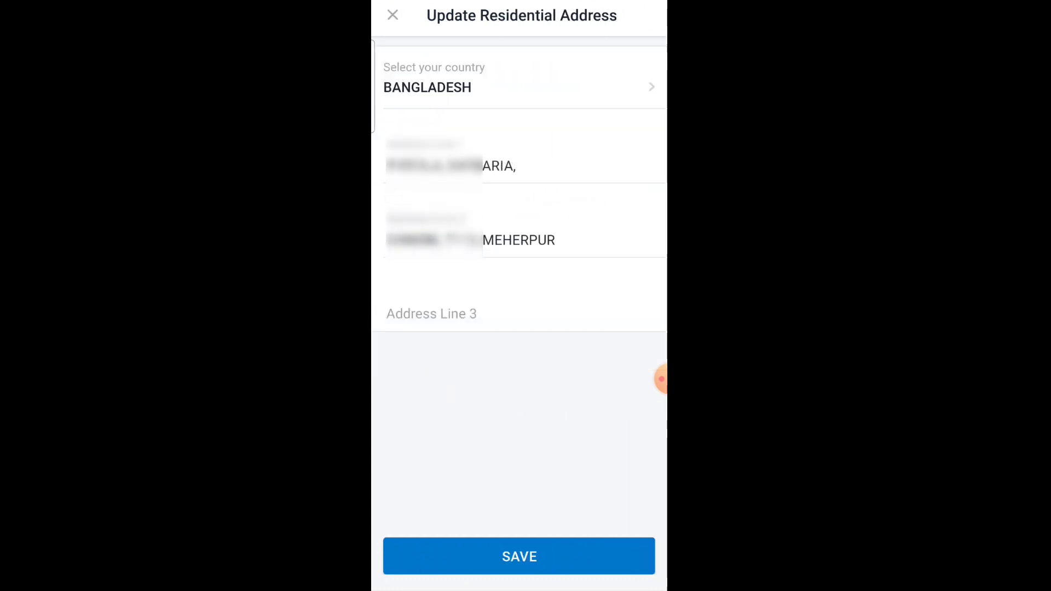